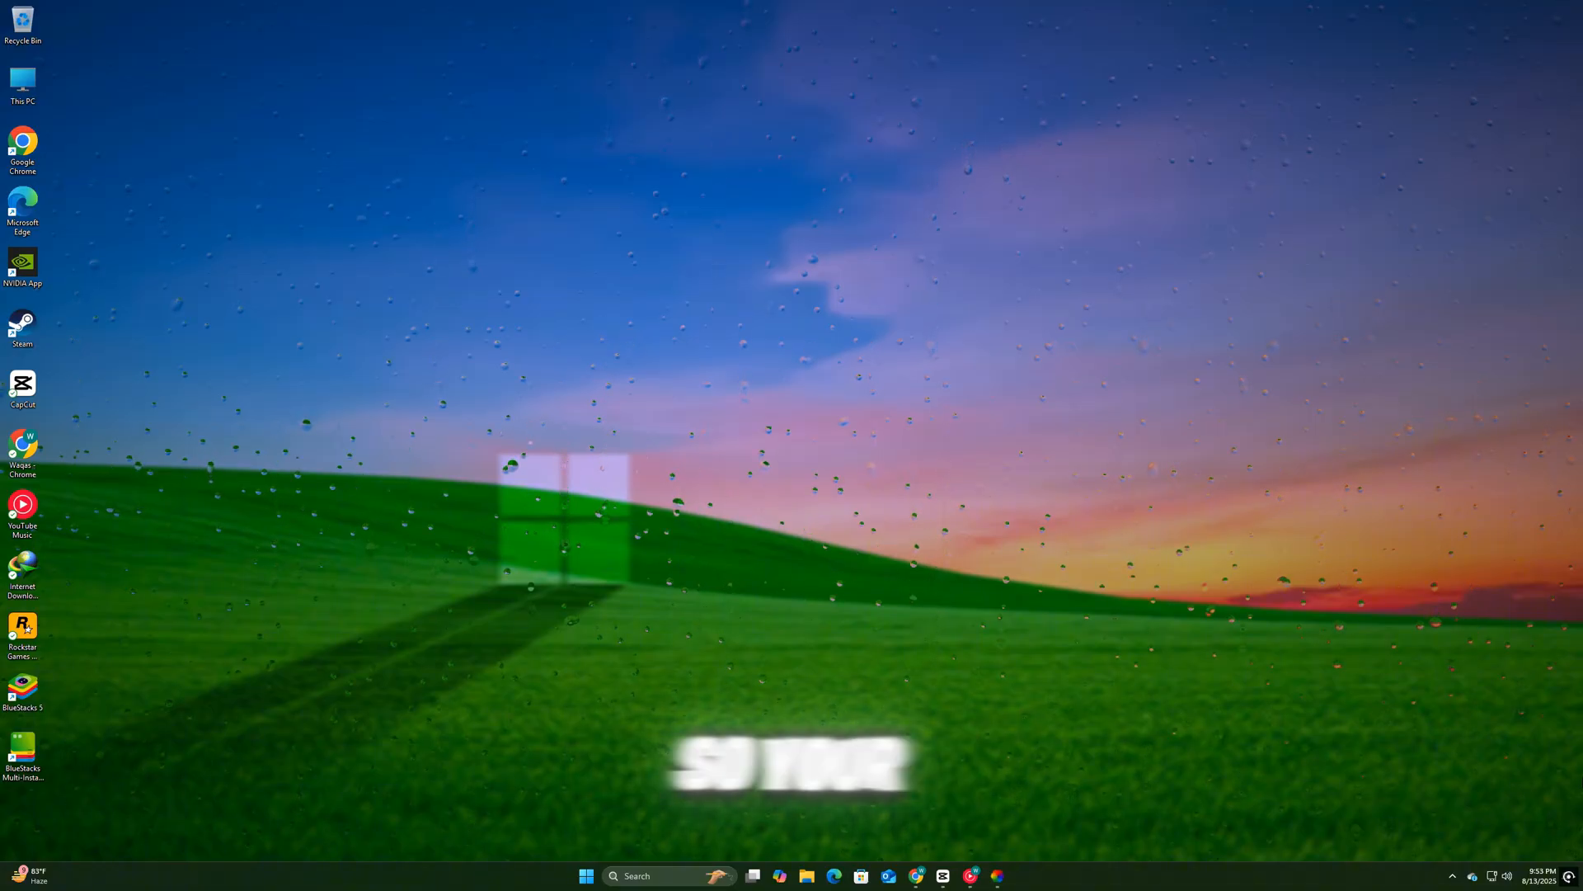
# Open Settings and reach System > Troubleshoot > Other troubleshooters, where Windows Update is listed.
pyautogui.click(584, 876)
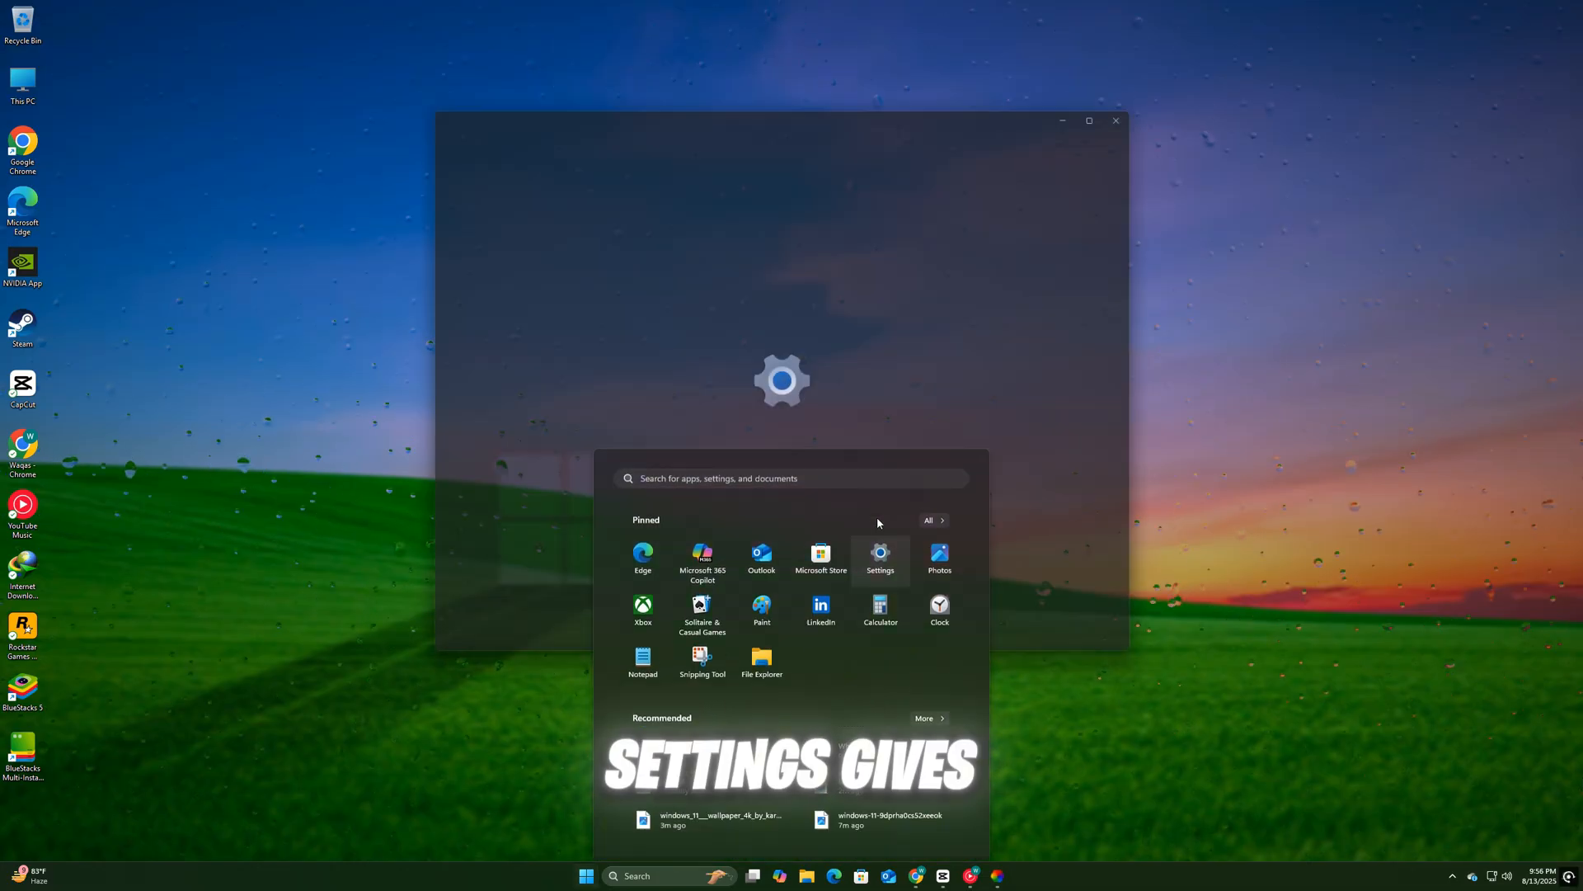
pyautogui.click(880, 561)
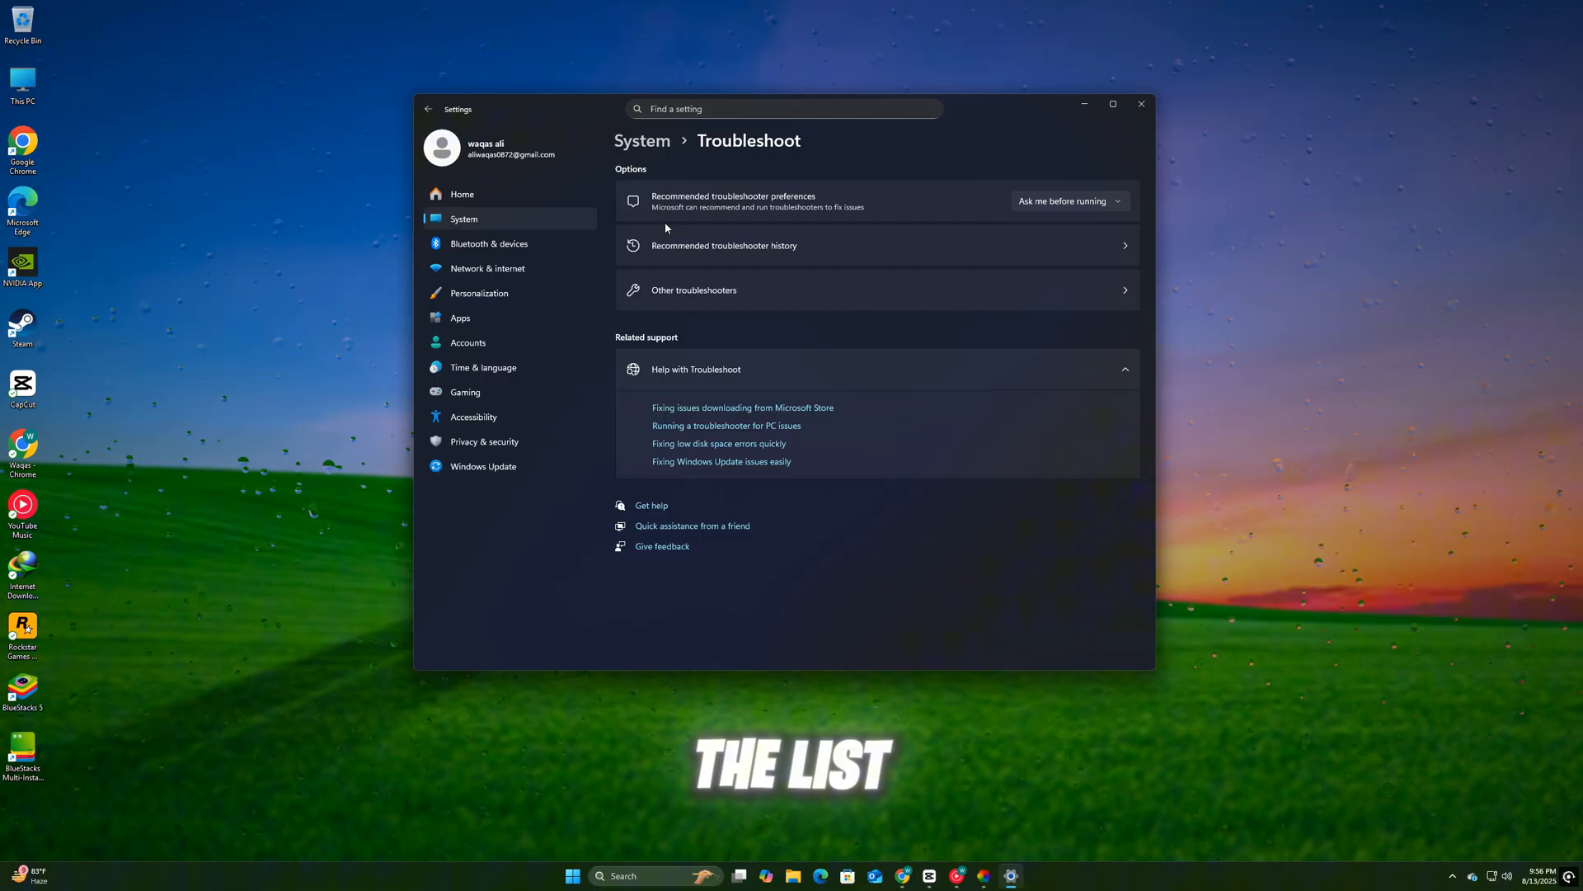
pyautogui.click(694, 289)
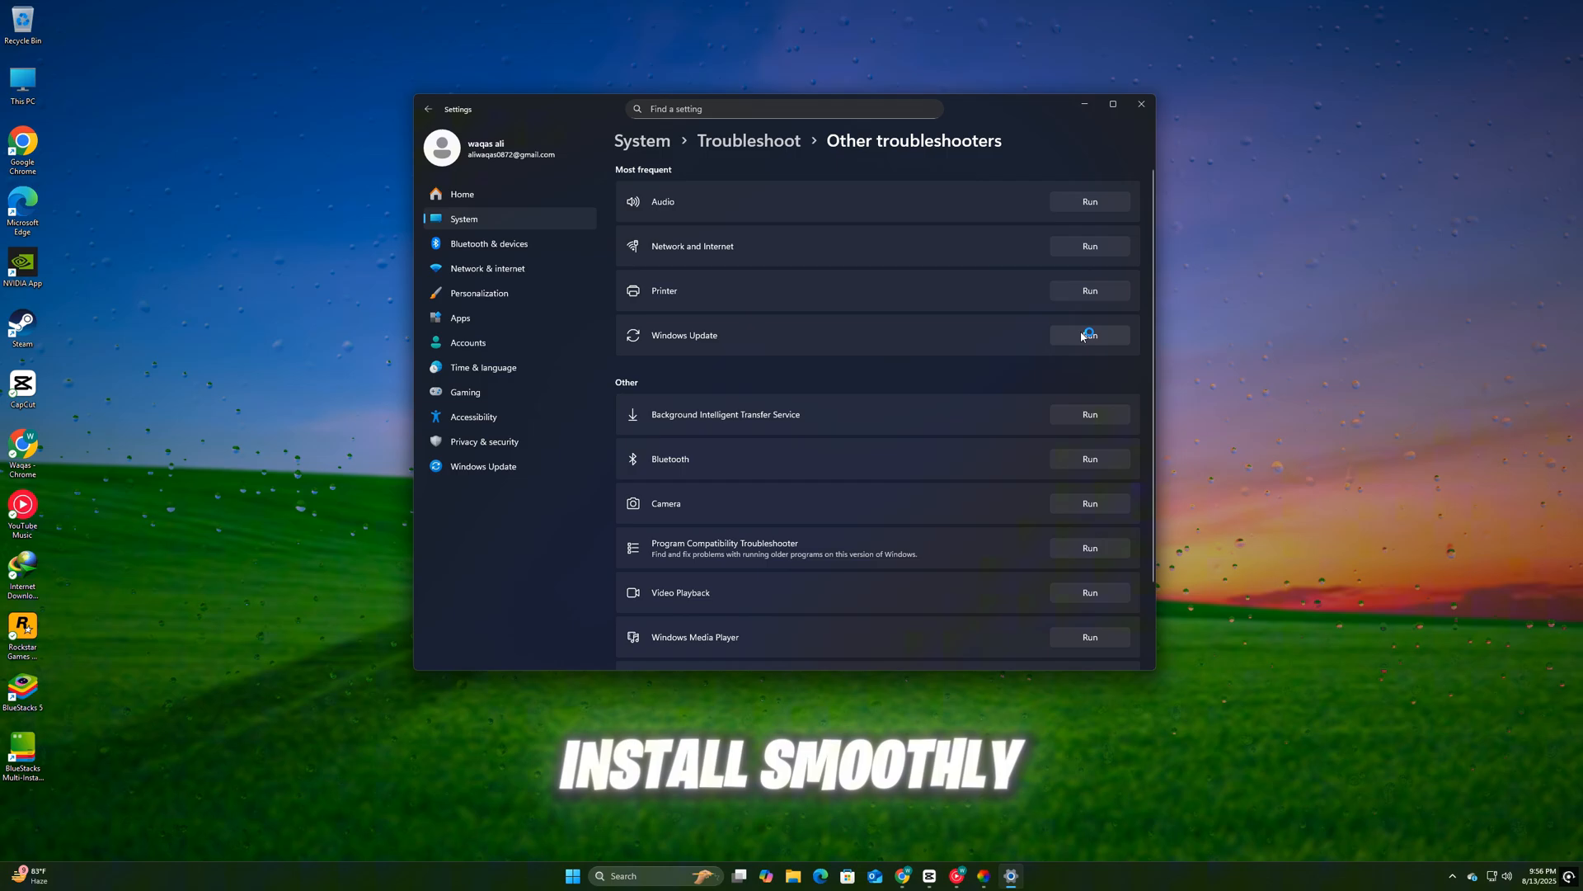
# Launch services.msc from Run and open the Windows Update service's Properties.
pyautogui.press('Win+r')
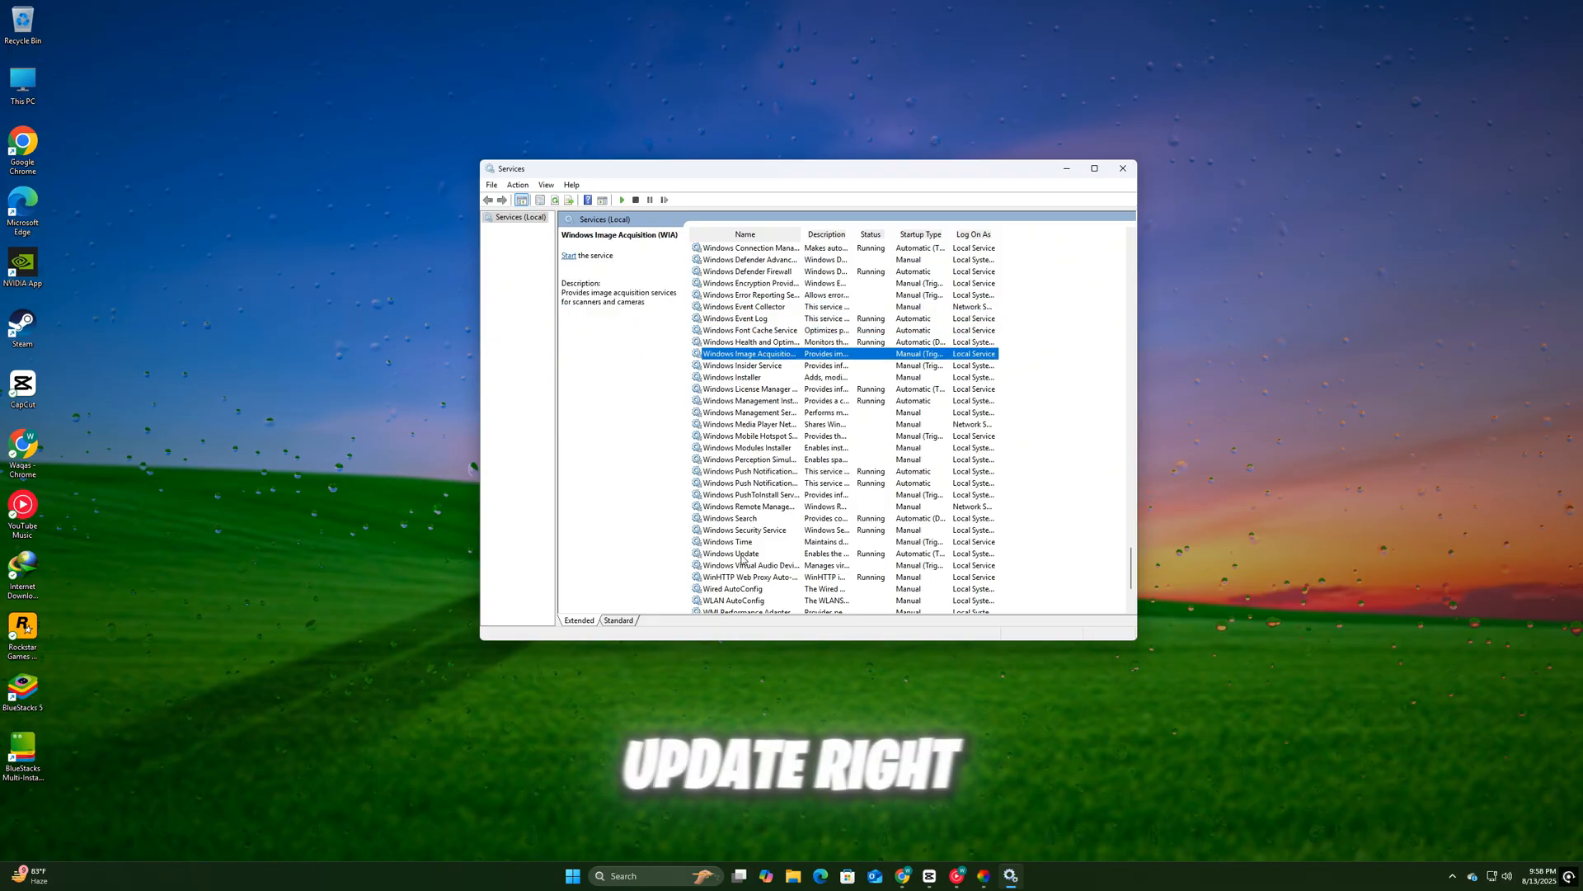
pyautogui.doubleClick(729, 552)
pyautogui.write('C:\\Windows\\SoftwareDistribution\\Download')
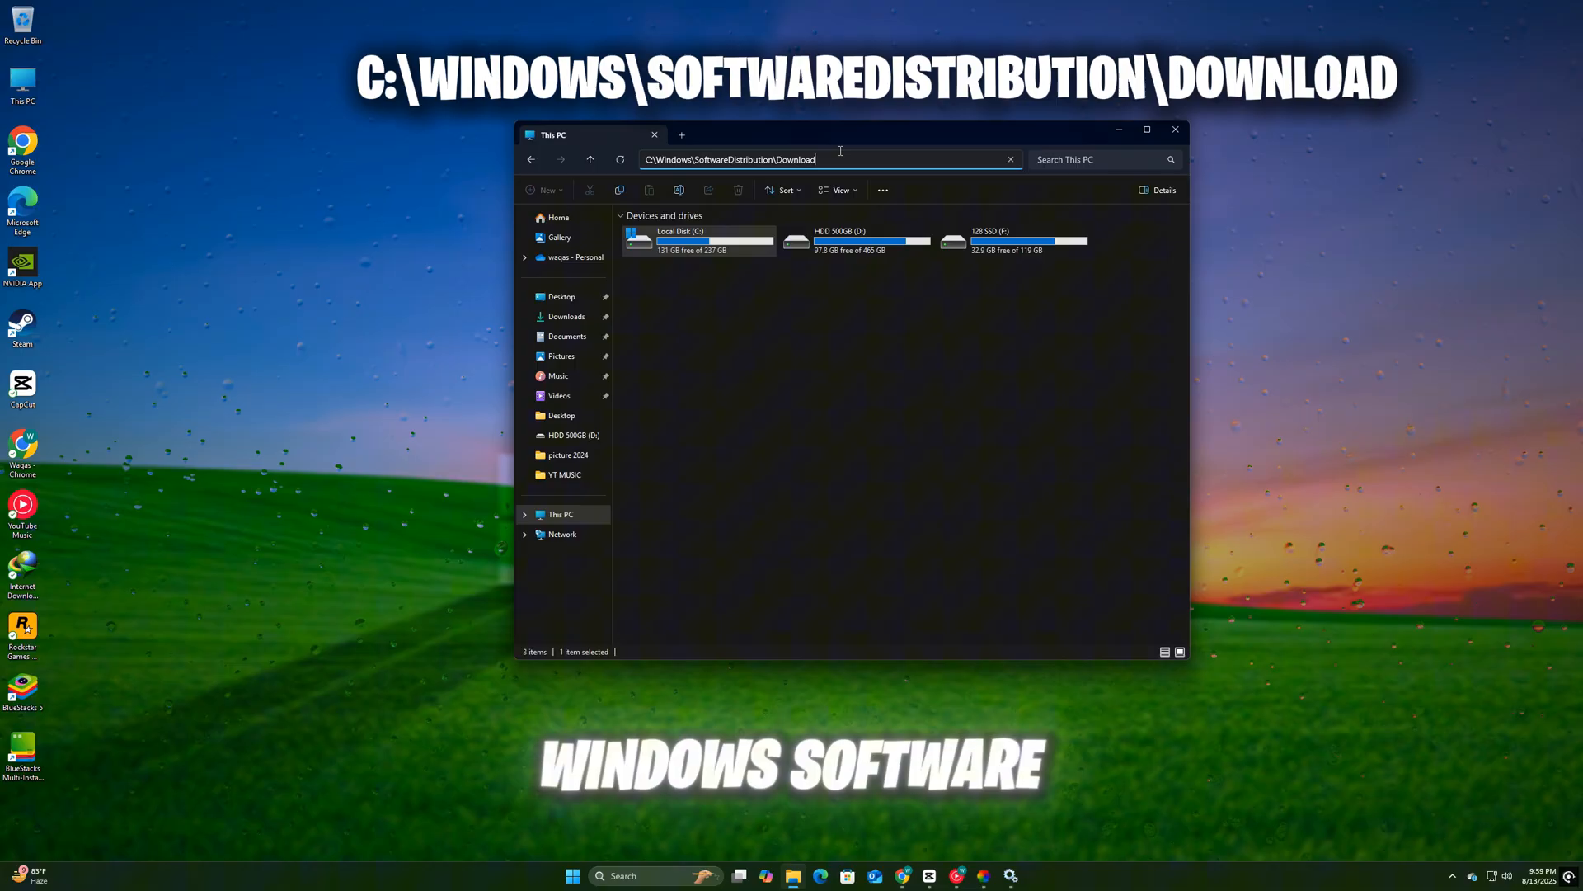
# Go to C:\Windows\SoftwareDistribution\Download, then open the Check for updates Settings page from Start search.
pyautogui.press('Enter')
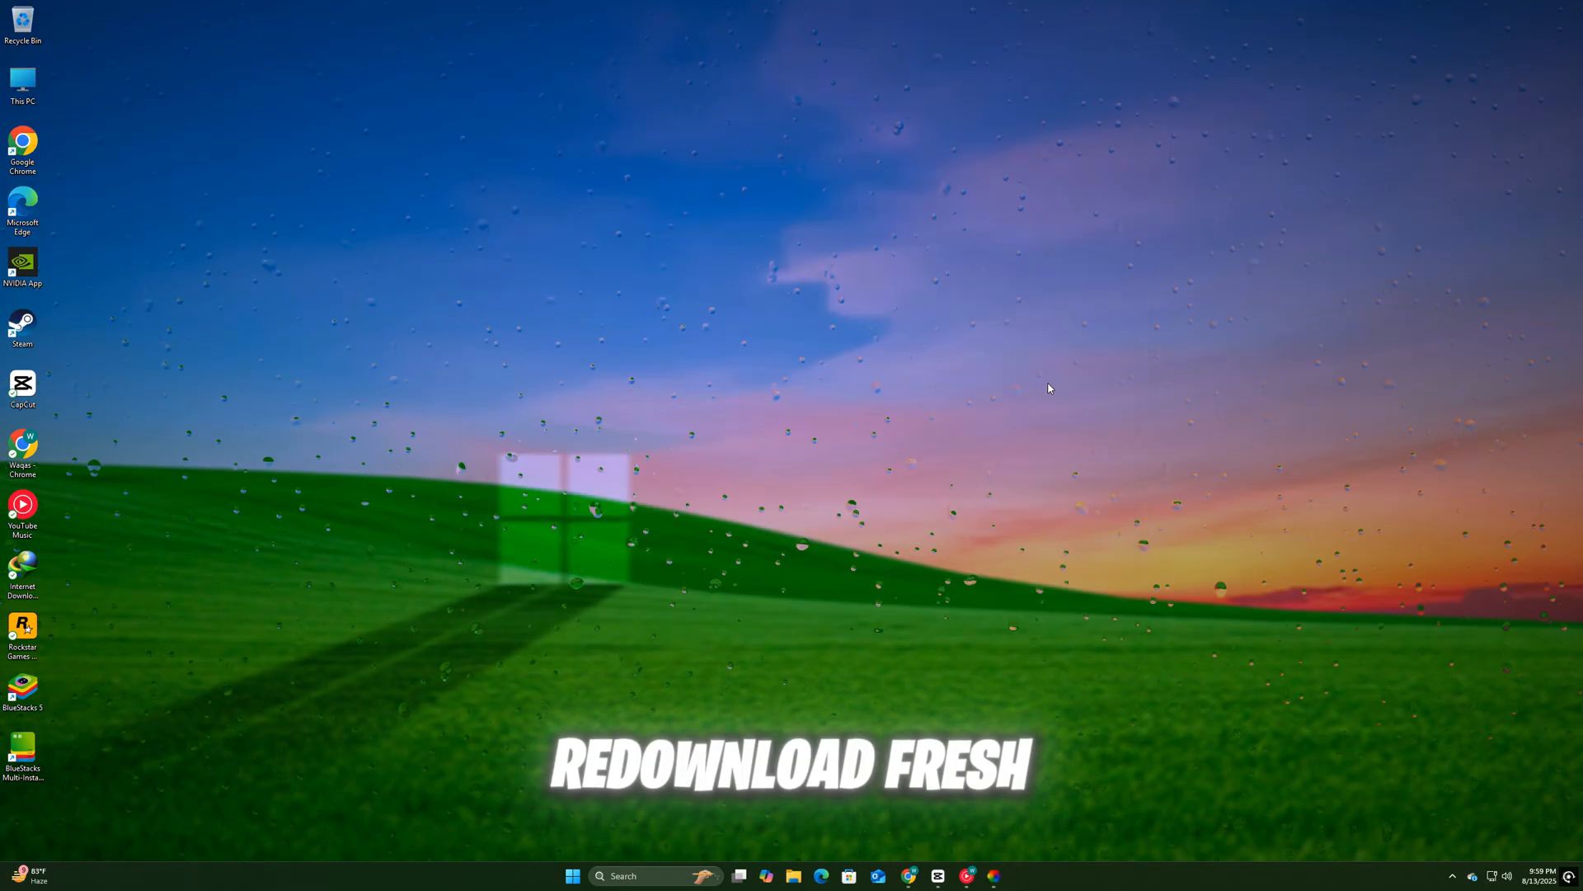
pyautogui.write('whatsApp')
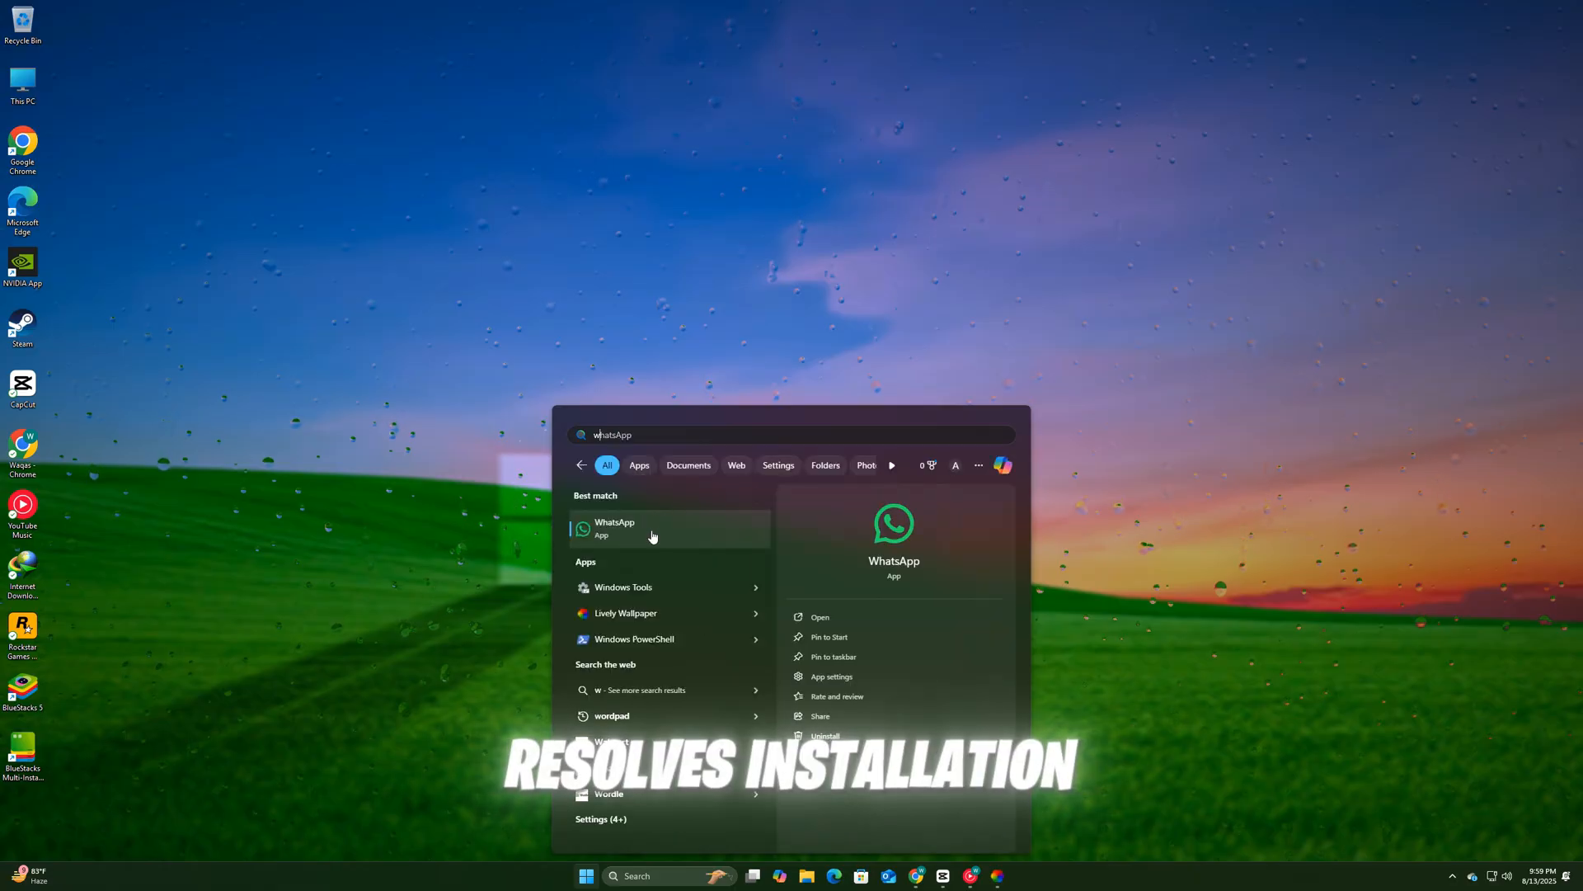
pyautogui.write('win')
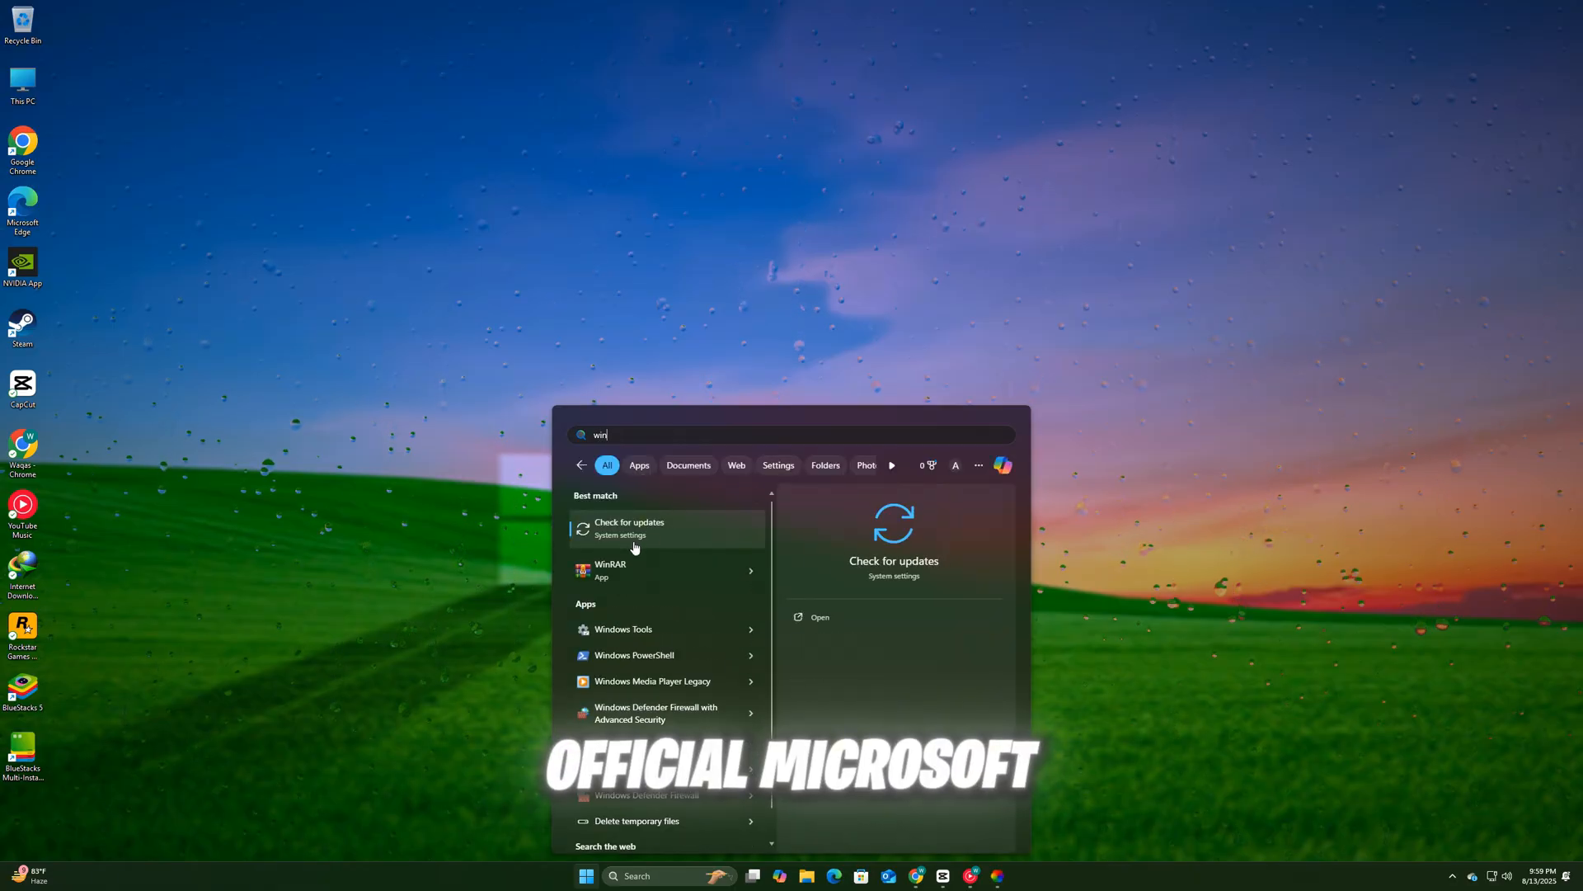
pyautogui.click(629, 527)
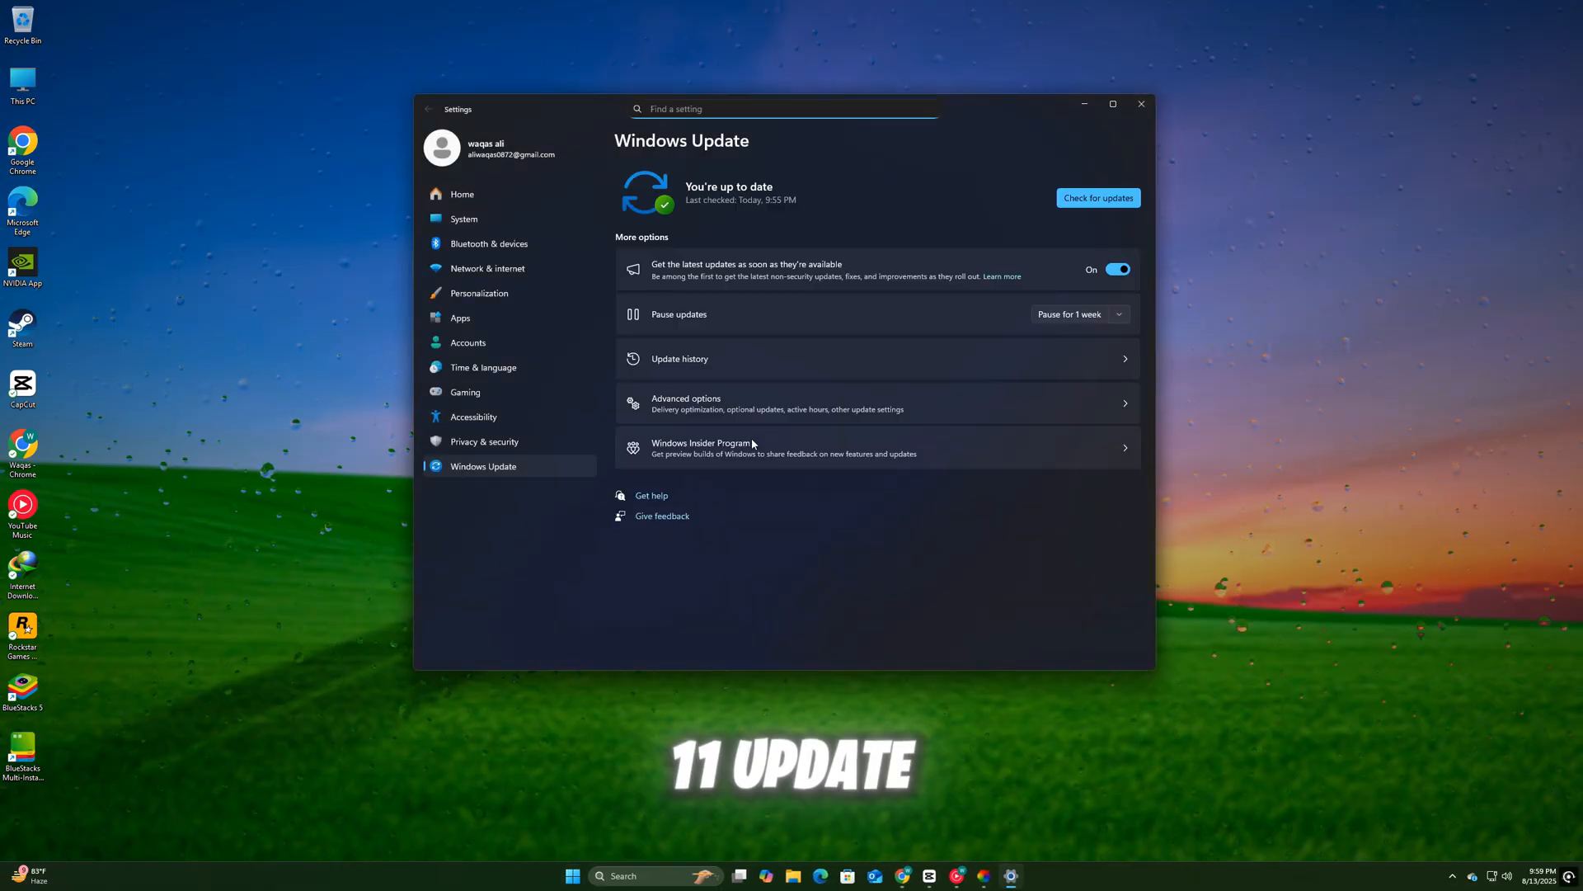
# Start a Windows Update check for new updates, then close Settings.
pyautogui.click(1098, 197)
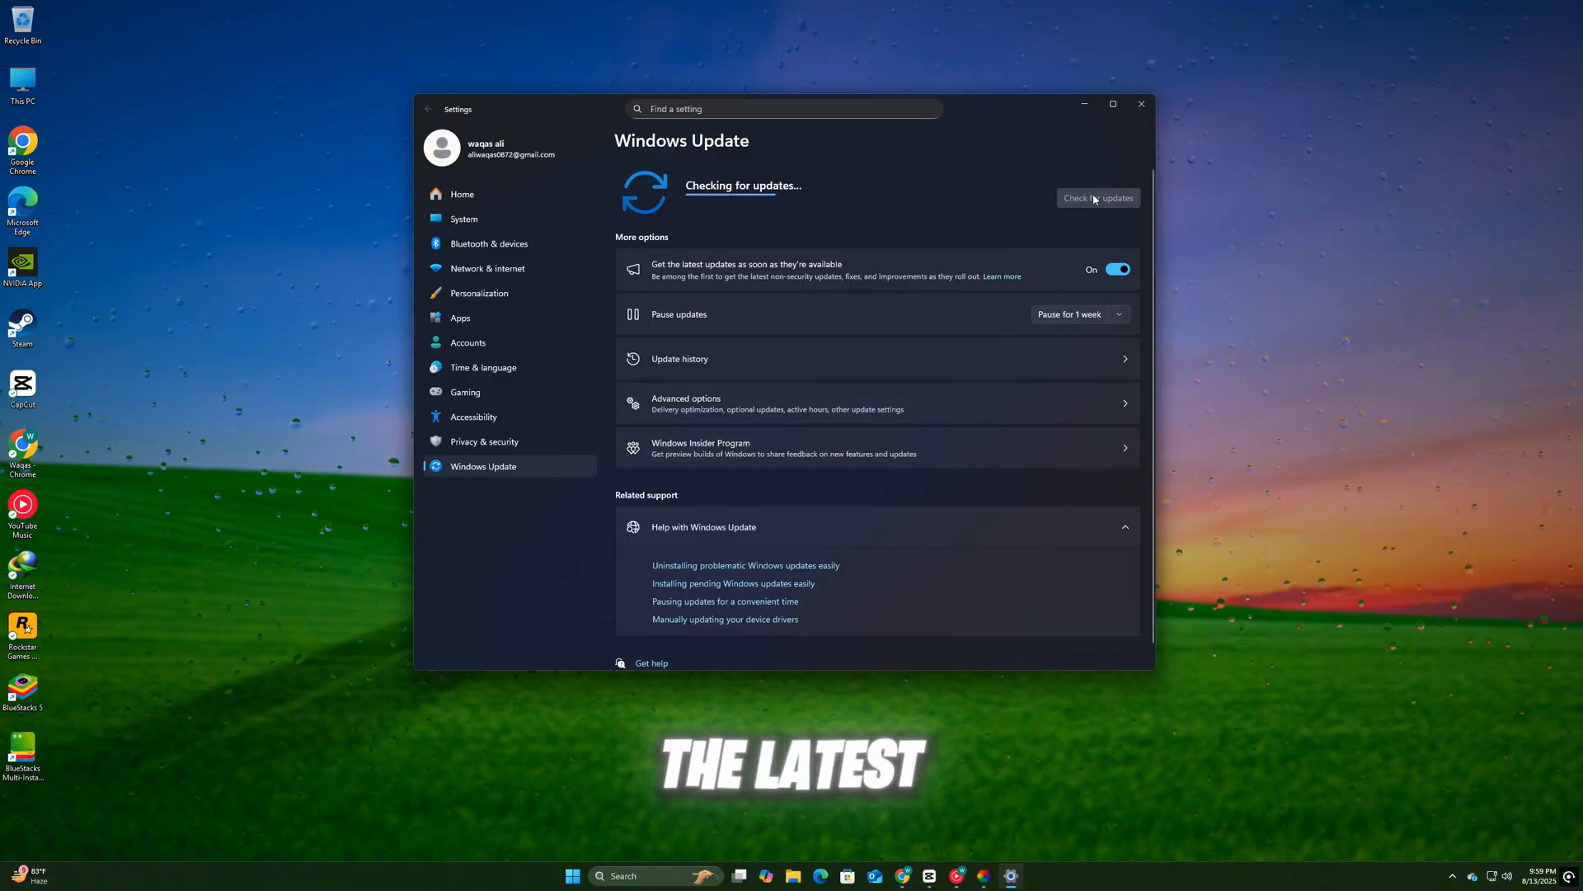
pyautogui.click(1142, 103)
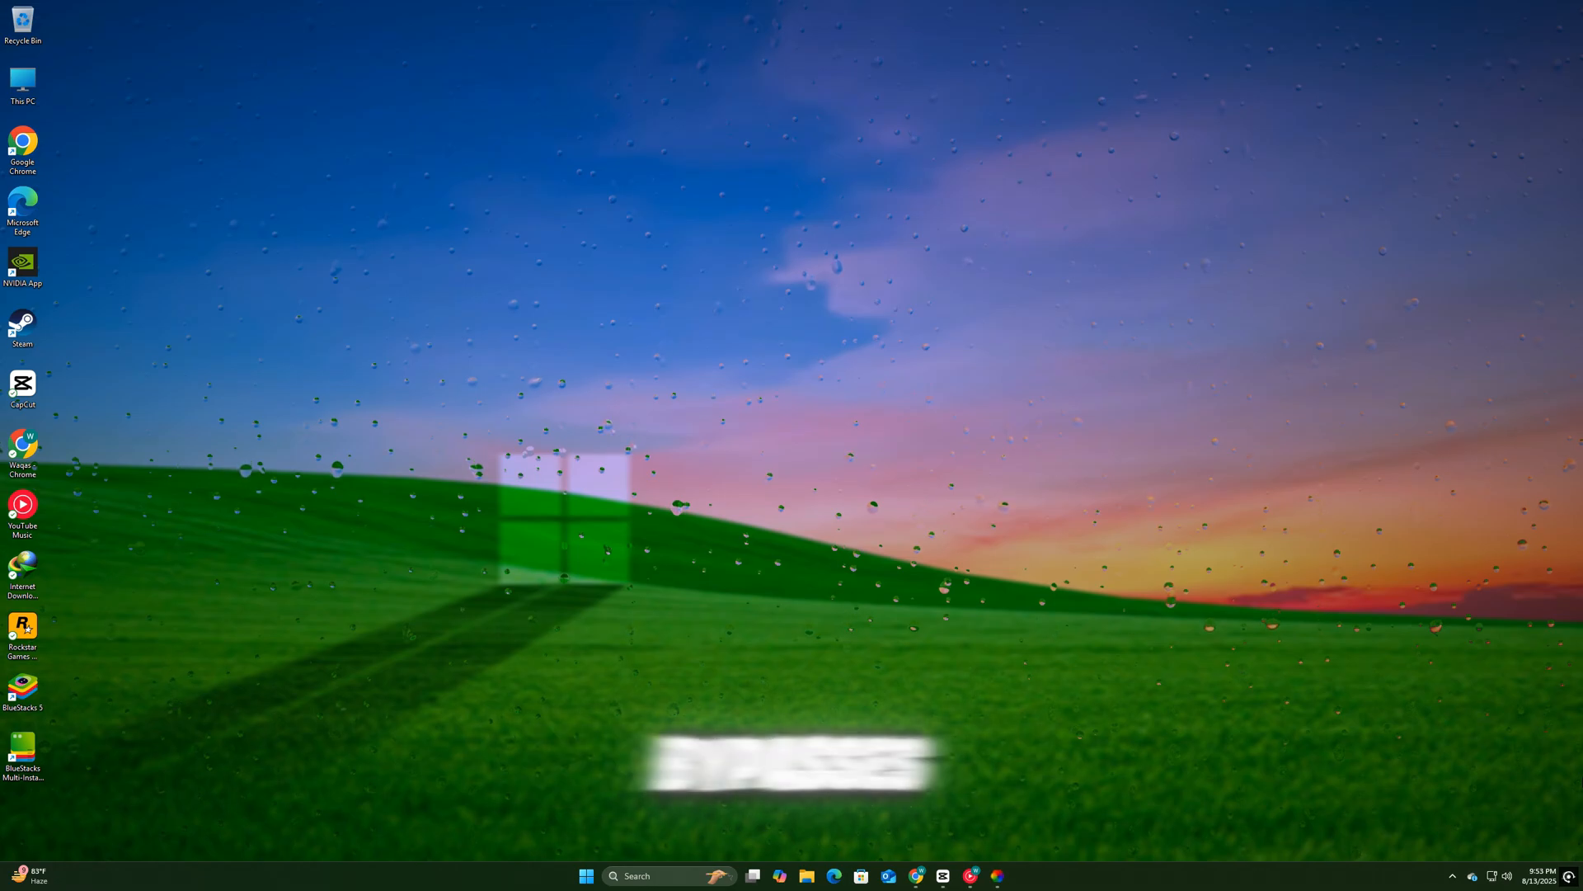